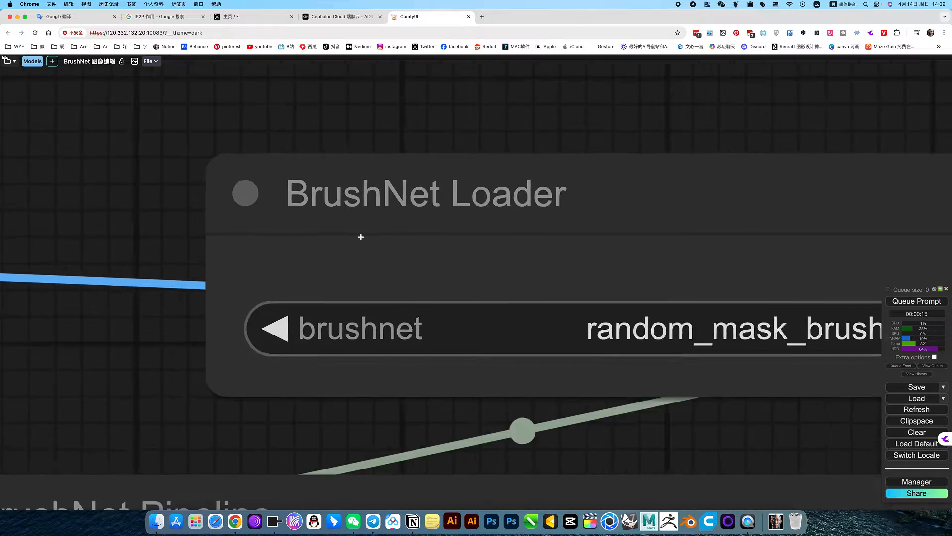
Scroll to the GroundingDinoSAMSegment prompt value editor showing 'cake'
{"action": "scroll", "scroll_direction": "down", "scroll_amount": 3}
{"action": "type", "text": "cake"}
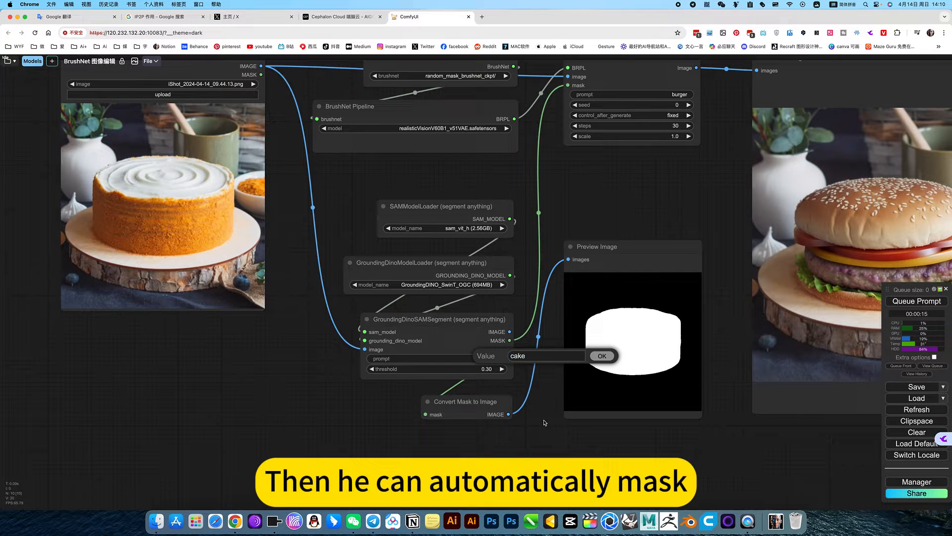
Dismiss the 'cake' prompt editor unchanged and view the full workflow with the burger output
{"action": "left_click", "coordinate": [601, 356]}
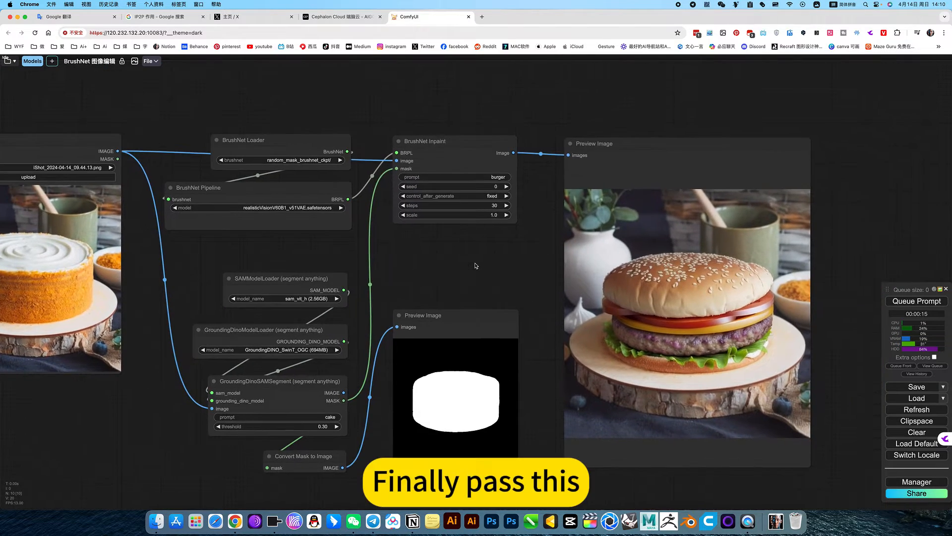
{"action": "scroll", "scroll_direction": "up", "scroll_amount": 3}
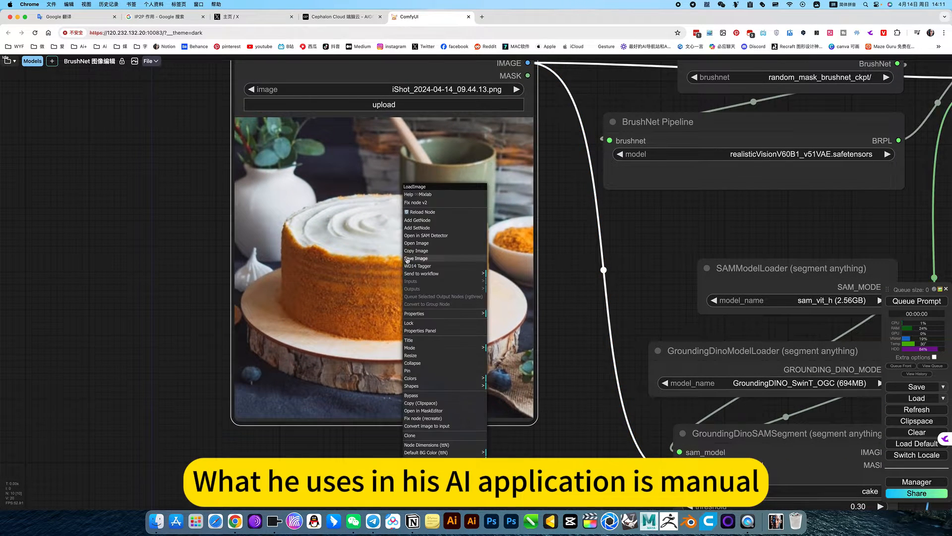
{"action": "mouse_move", "coordinate": [425, 235]}
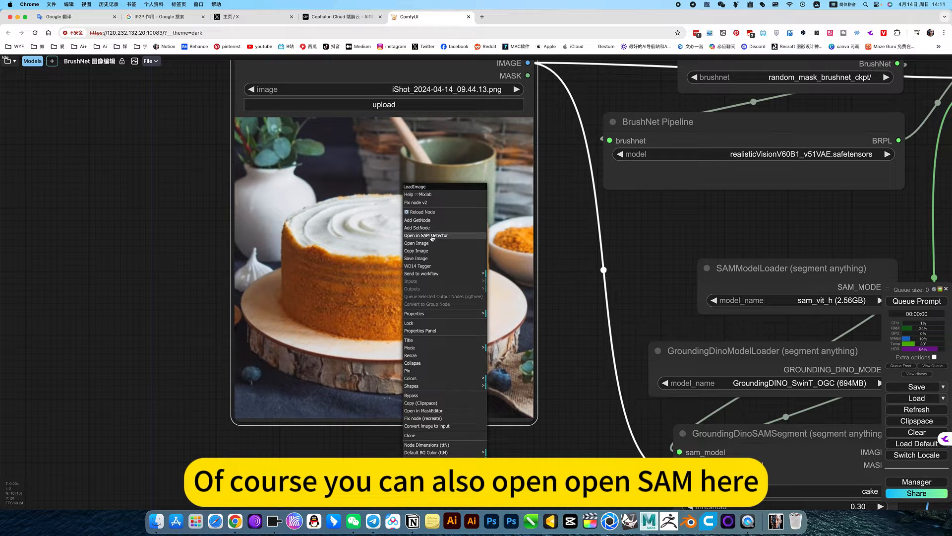
Open the cake photo in the SAM Detector and run detection from points on the cake
{"action": "left_click", "coordinate": [426, 235]}
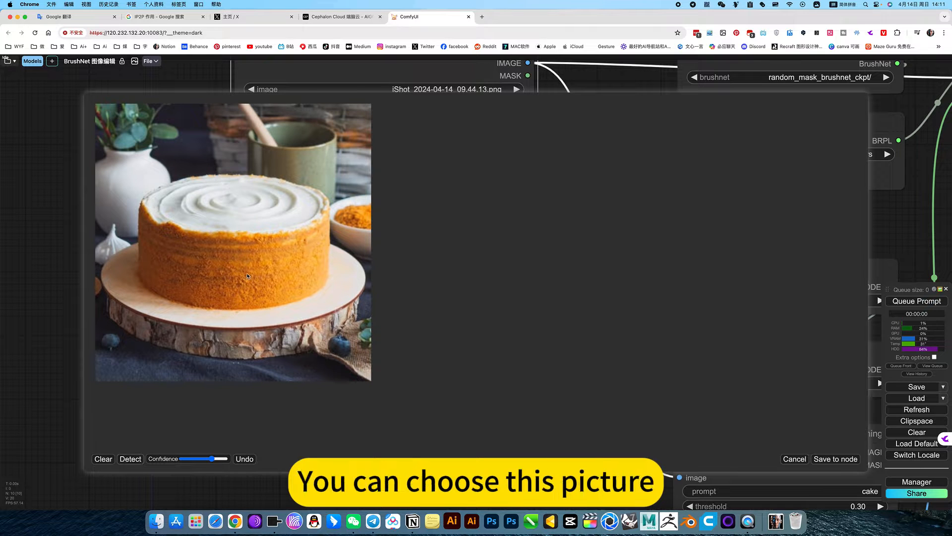
{"action": "mouse_move", "coordinate": [271, 330]}
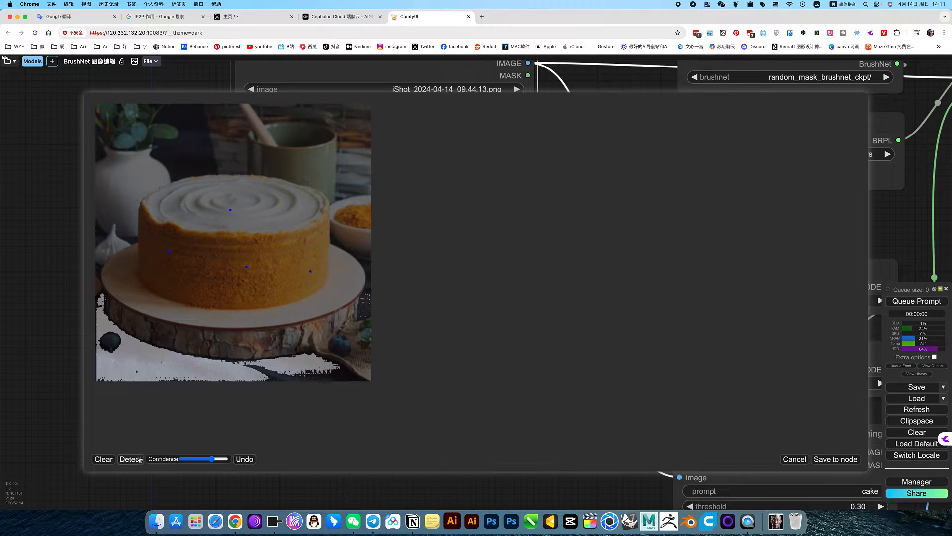
{"action": "left_click", "coordinate": [130, 459]}
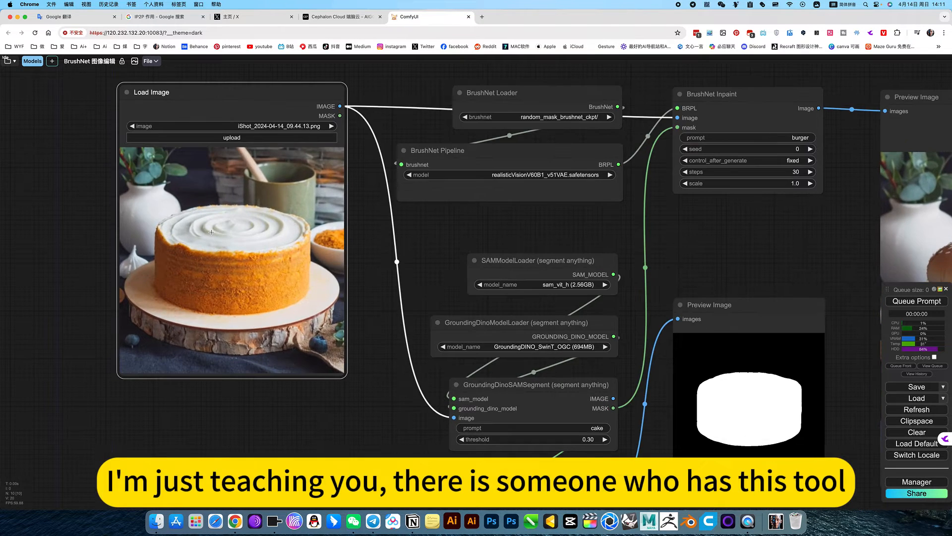
Reopen the cake photo in the SAM Detector, clear old points, and rerun detection
{"action": "right_click", "coordinate": [211, 232]}
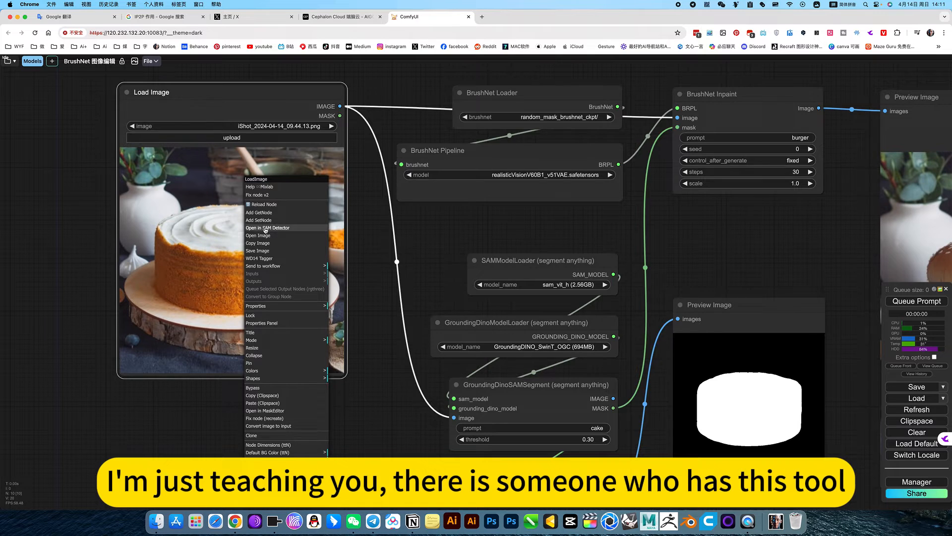
{"action": "left_click", "coordinate": [267, 227]}
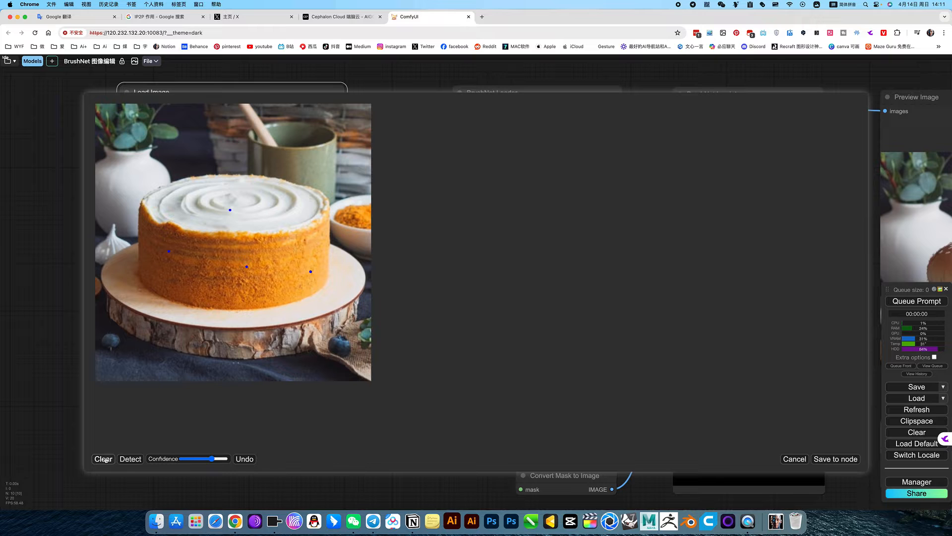
{"action": "left_click", "coordinate": [103, 458]}
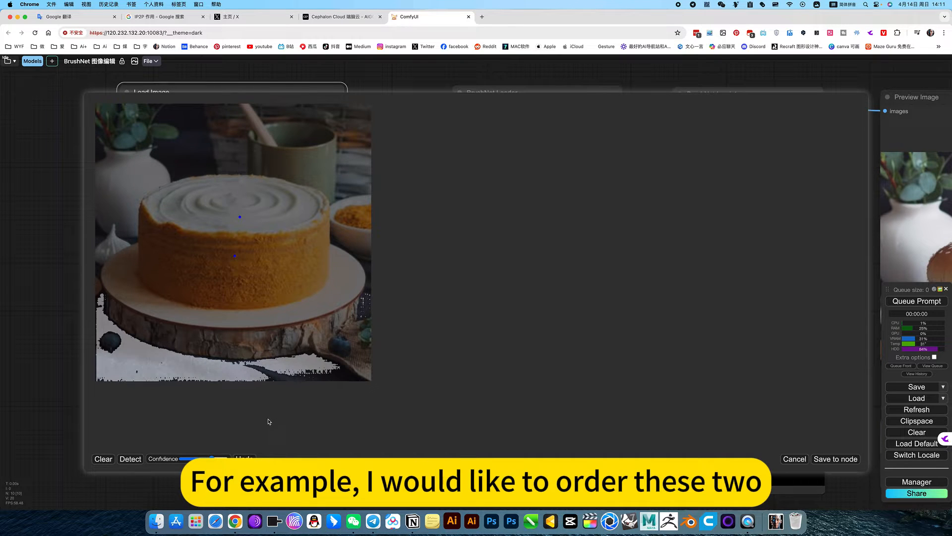
{"action": "left_click", "coordinate": [130, 458]}
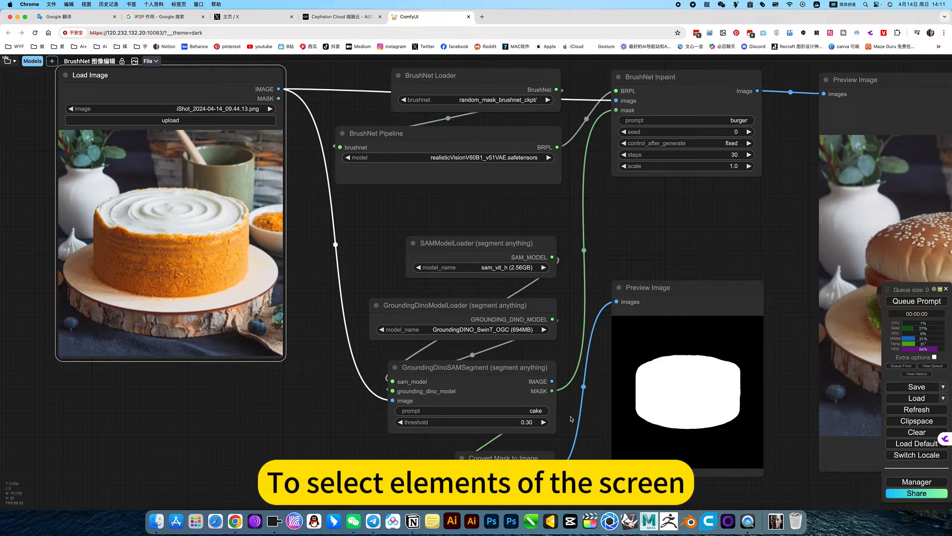
{"action": "mouse_move", "coordinate": [359, 392]}
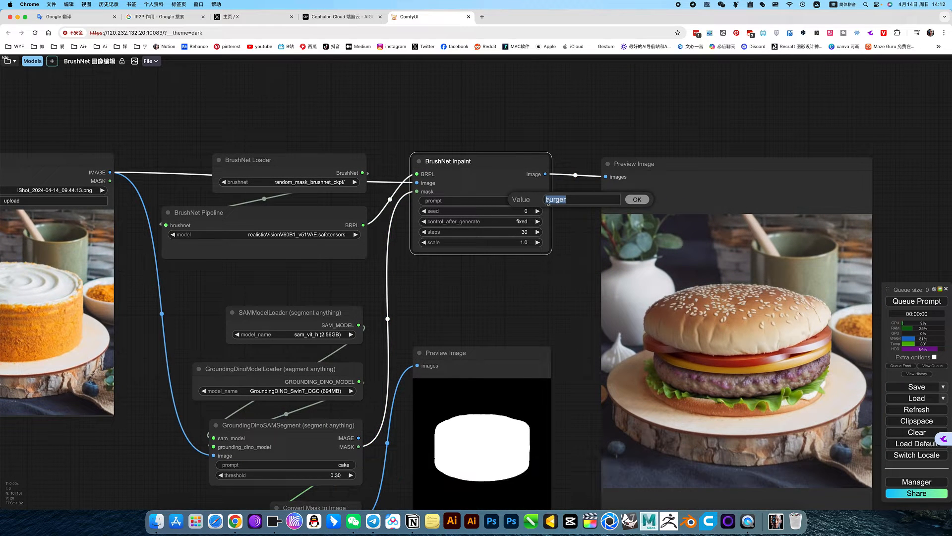
Open the 'burger' inpaint prompt and translate 烧鸡 into 'roast chicken' with Google Translate
{"action": "left_click", "coordinate": [73, 16]}
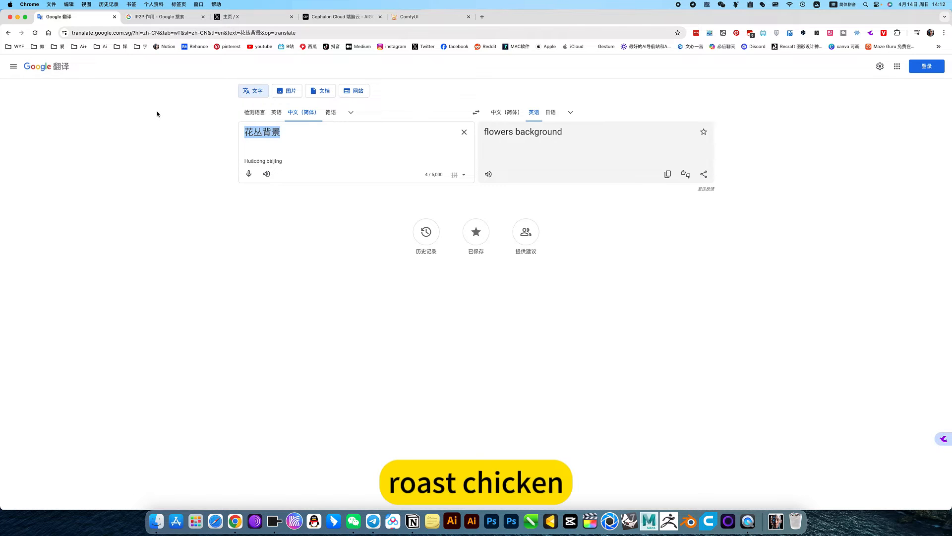
{"action": "type", "text": "shao ji"}
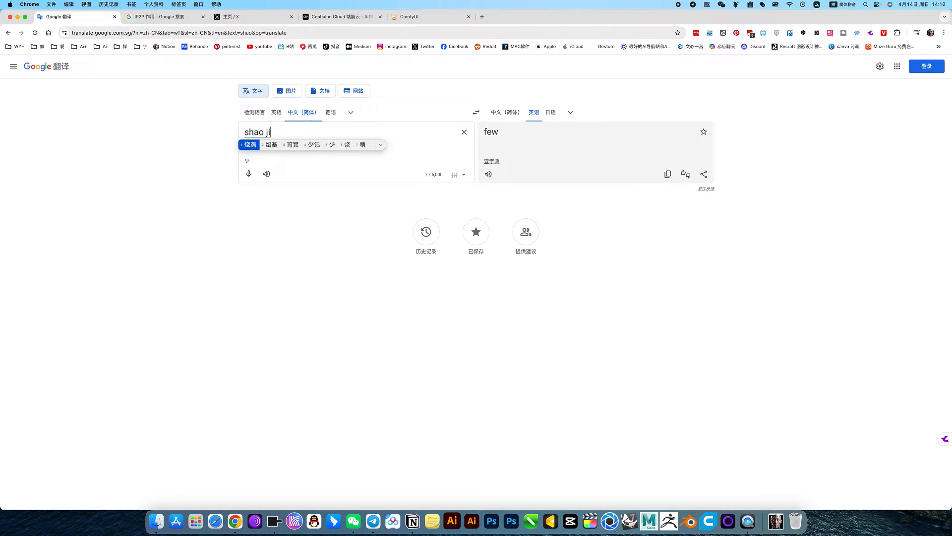
{"action": "left_click", "coordinate": [249, 144]}
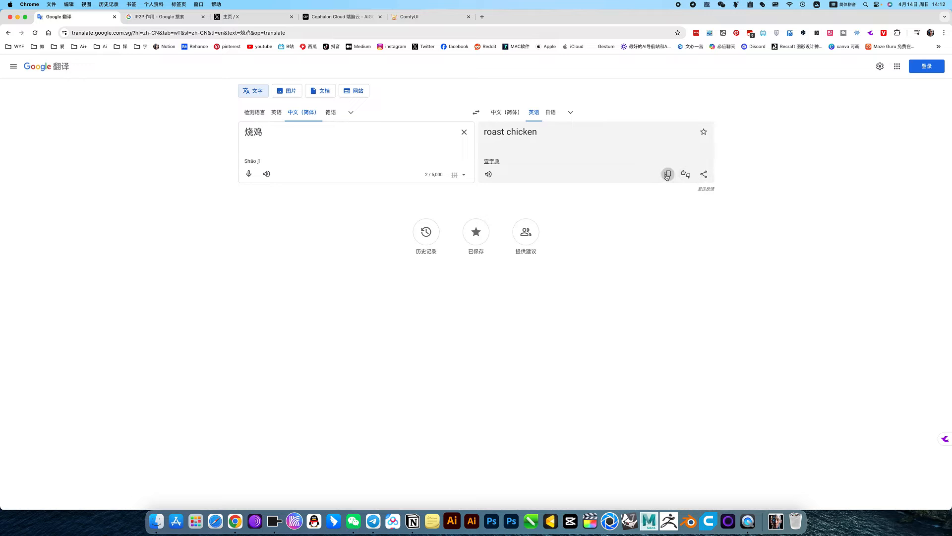
{"action": "left_click", "coordinate": [408, 17]}
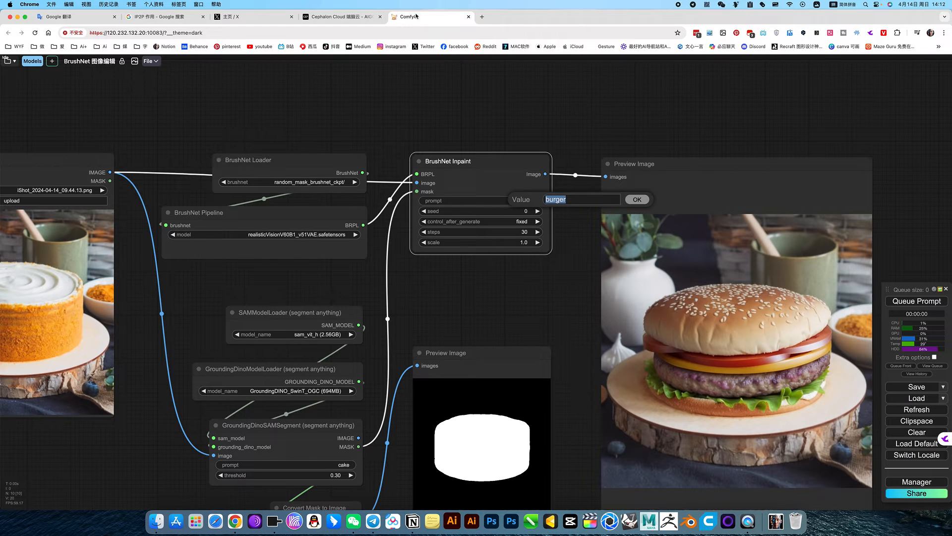
Replace the BrushNet prompt 'burger' with 'roast chicken' and confirm it
{"action": "type", "text": "roast chicken"}
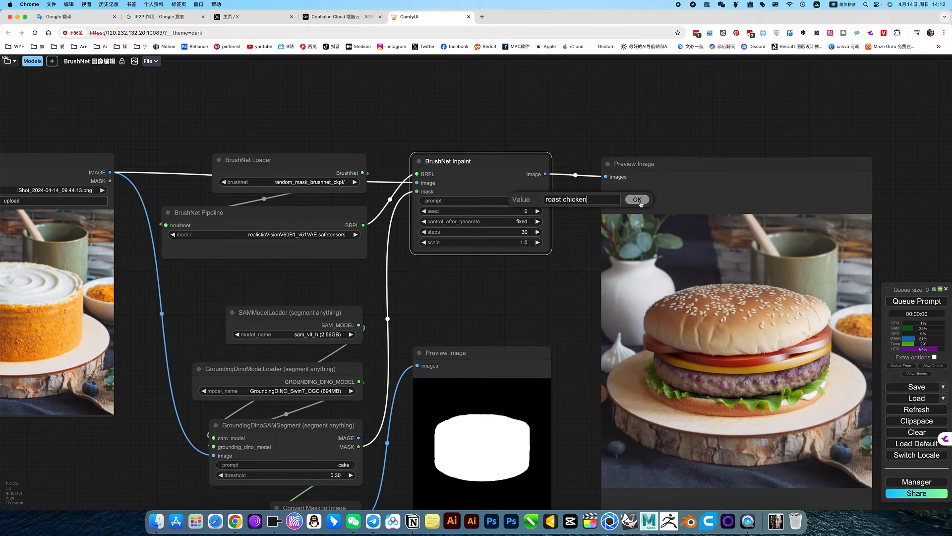
{"action": "left_click", "coordinate": [637, 200]}
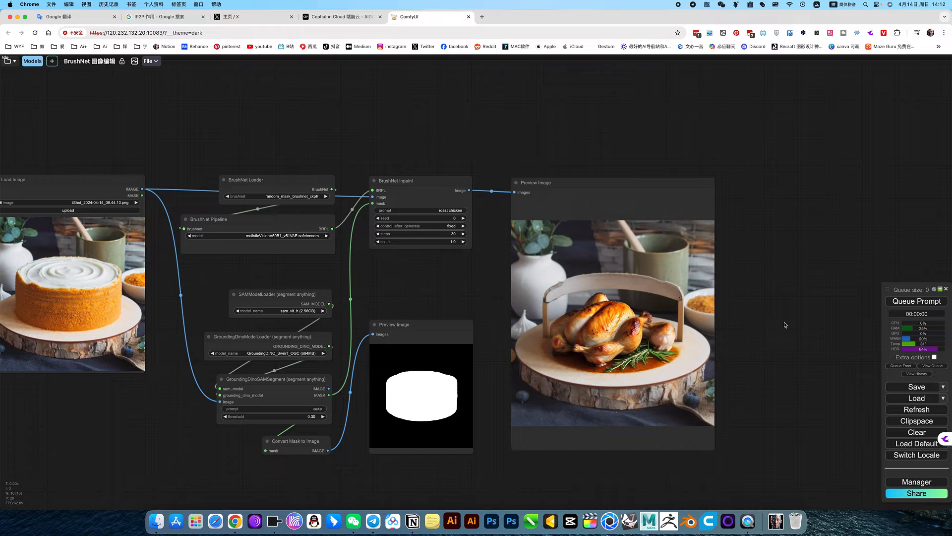
{"action": "mouse_move", "coordinate": [447, 278]}
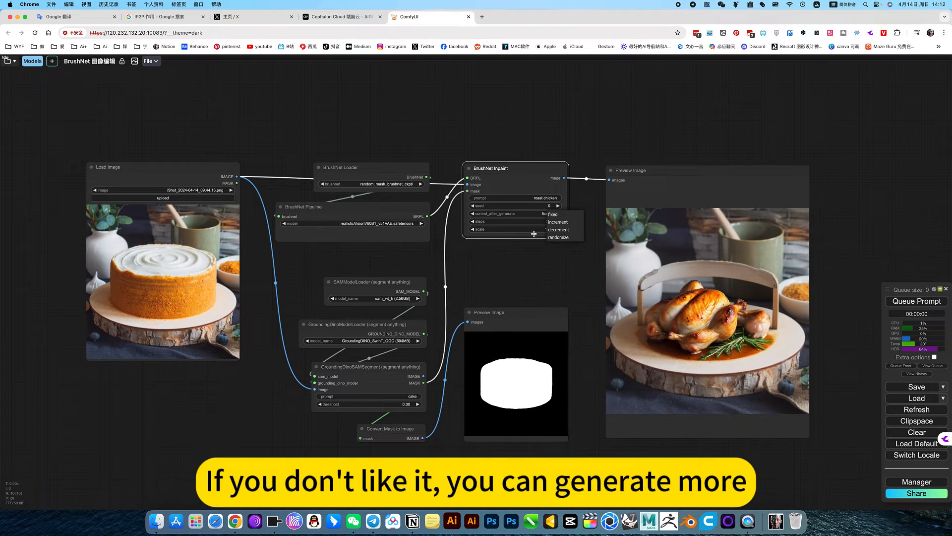
Set control_after_generate to randomize and queue three roast chicken generations
{"action": "left_click", "coordinate": [558, 237]}
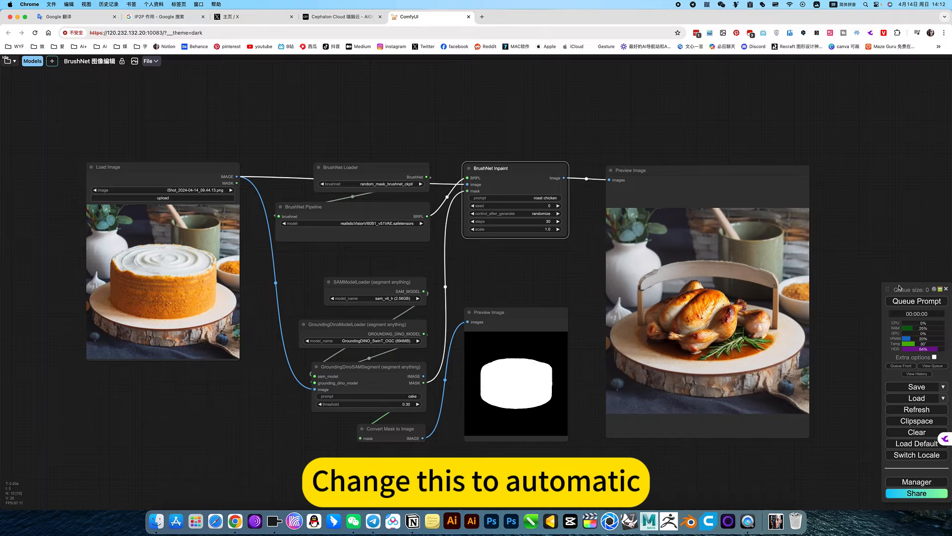
{"action": "left_click", "coordinate": [535, 205]}
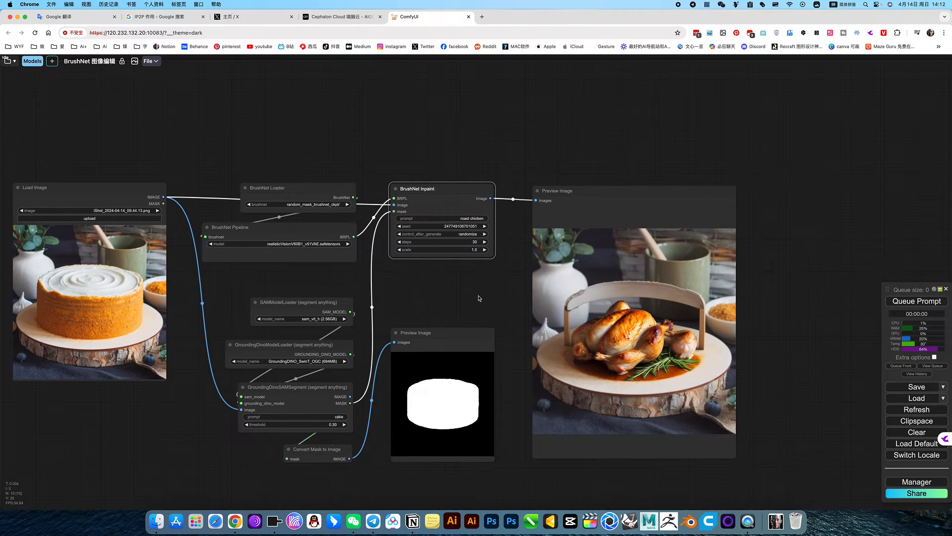
{"action": "mouse_move", "coordinate": [605, 265]}
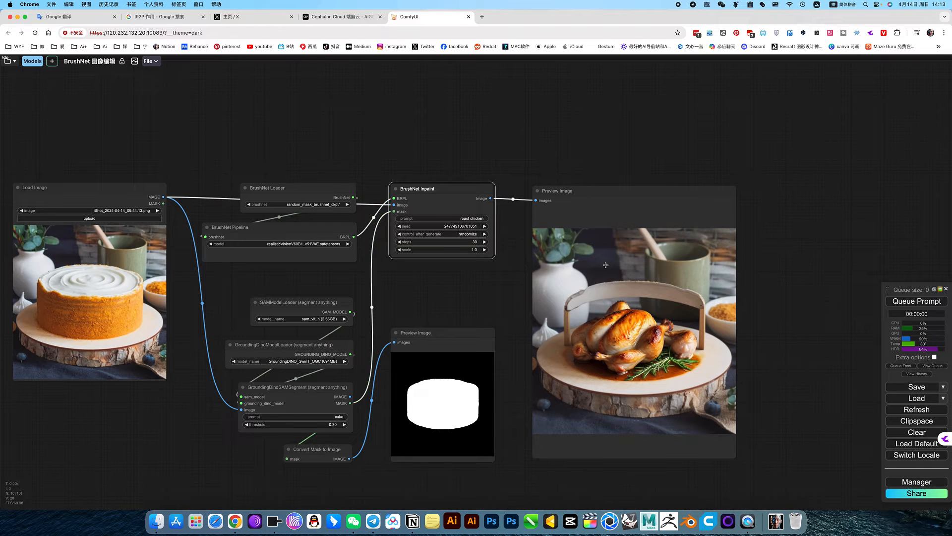
{"action": "left_click", "coordinate": [916, 301]}
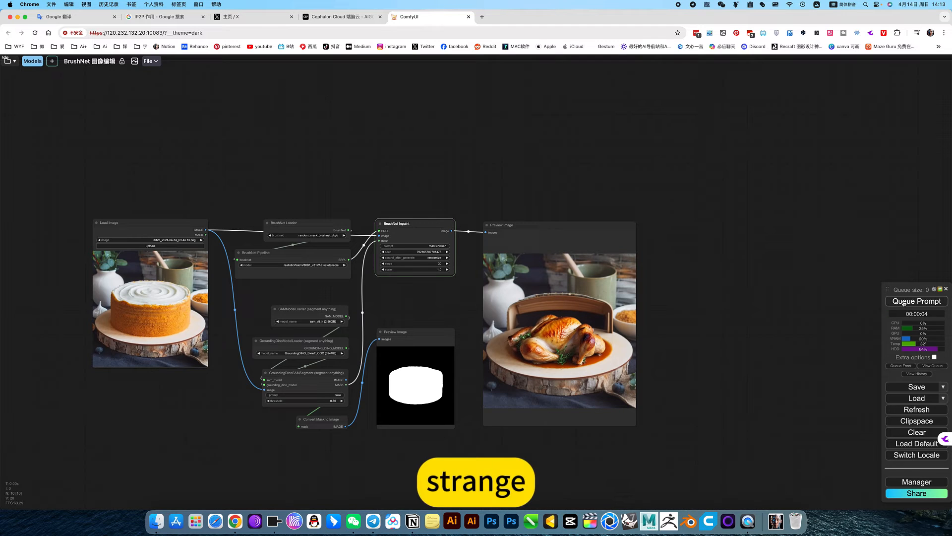
{"action": "left_click", "coordinate": [917, 300]}
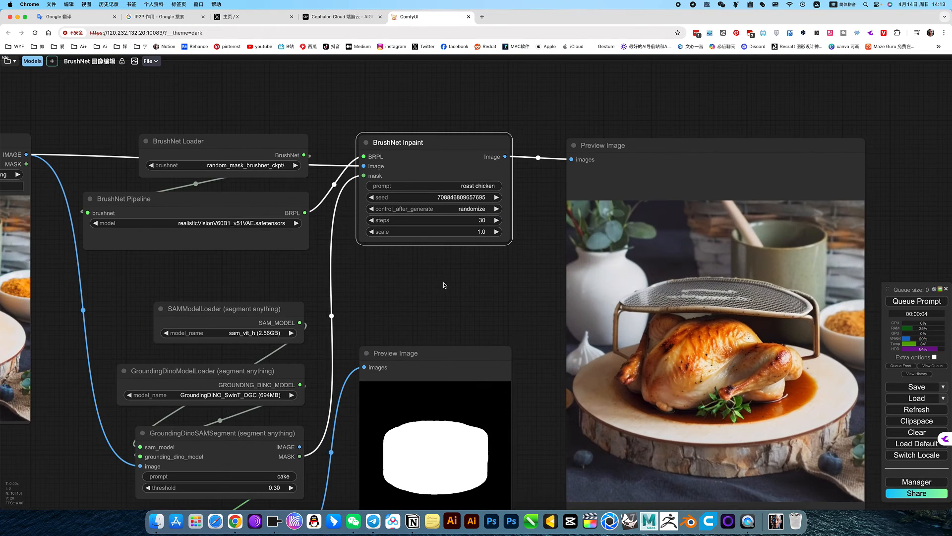
{"action": "left_click", "coordinate": [917, 301]}
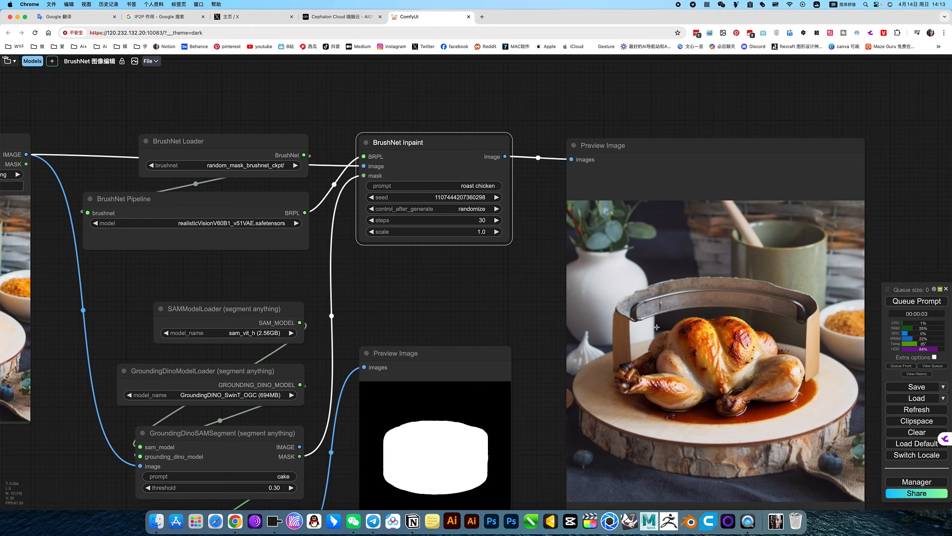
{"action": "scroll", "scroll_direction": "down", "scroll_amount": 3}
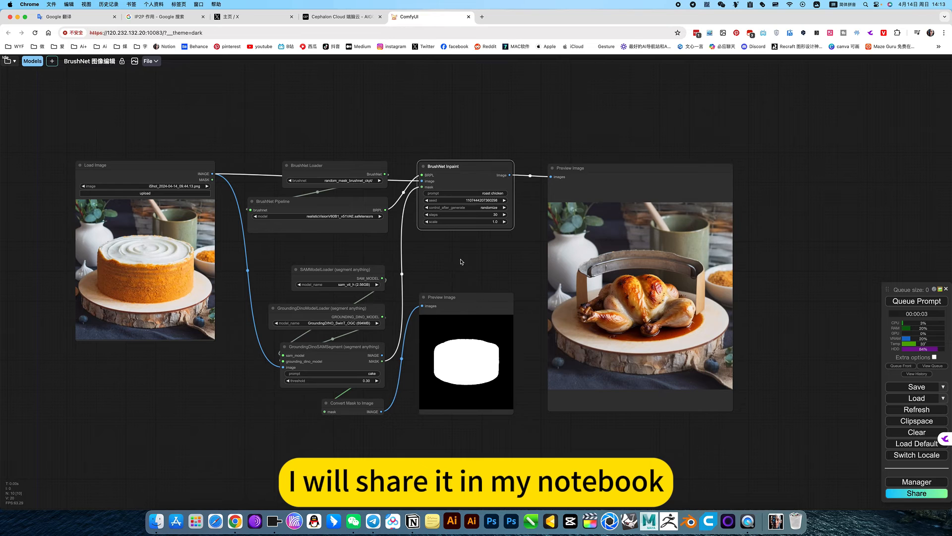
{"action": "mouse_move", "coordinate": [468, 265]}
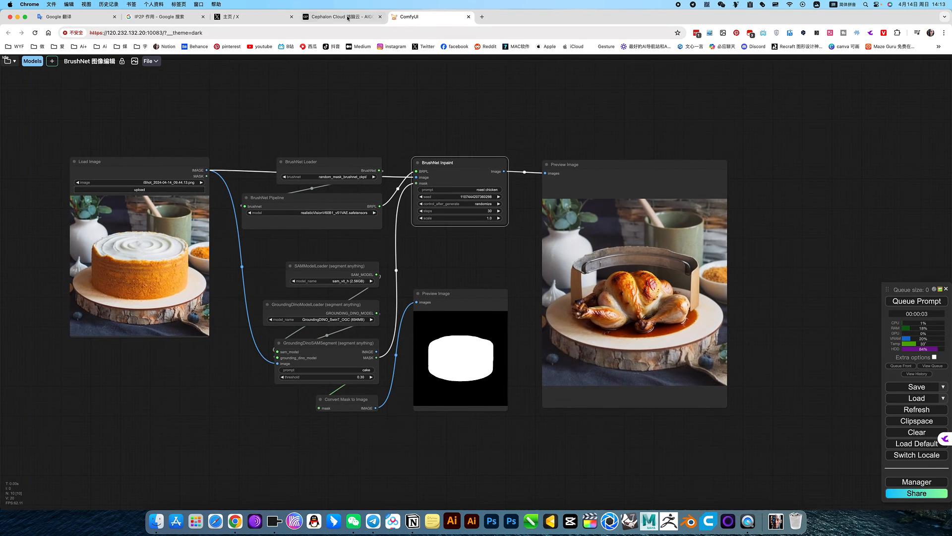
{"action": "left_click", "coordinate": [340, 16]}
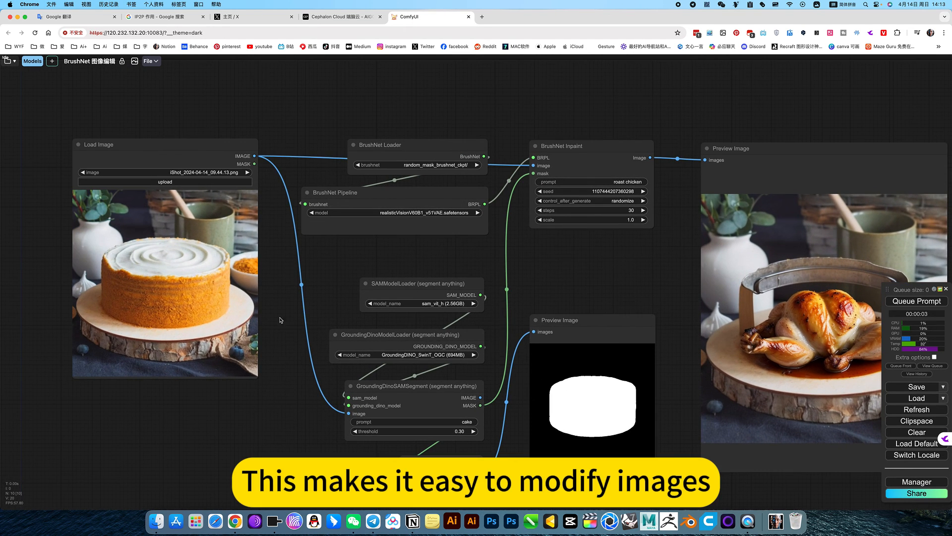
{"action": "mouse_move", "coordinate": [550, 276]}
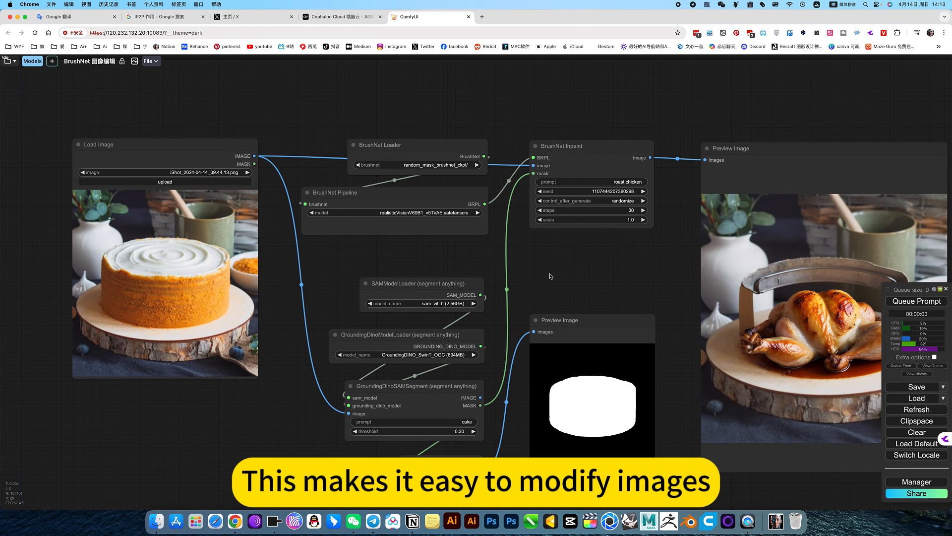
{"action": "scroll", "scroll_direction": "down", "scroll_amount": 3}
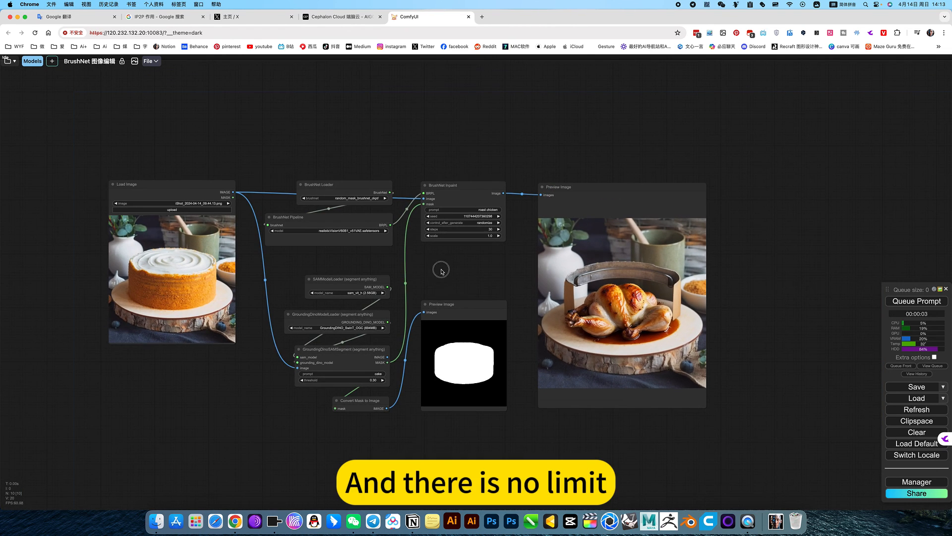